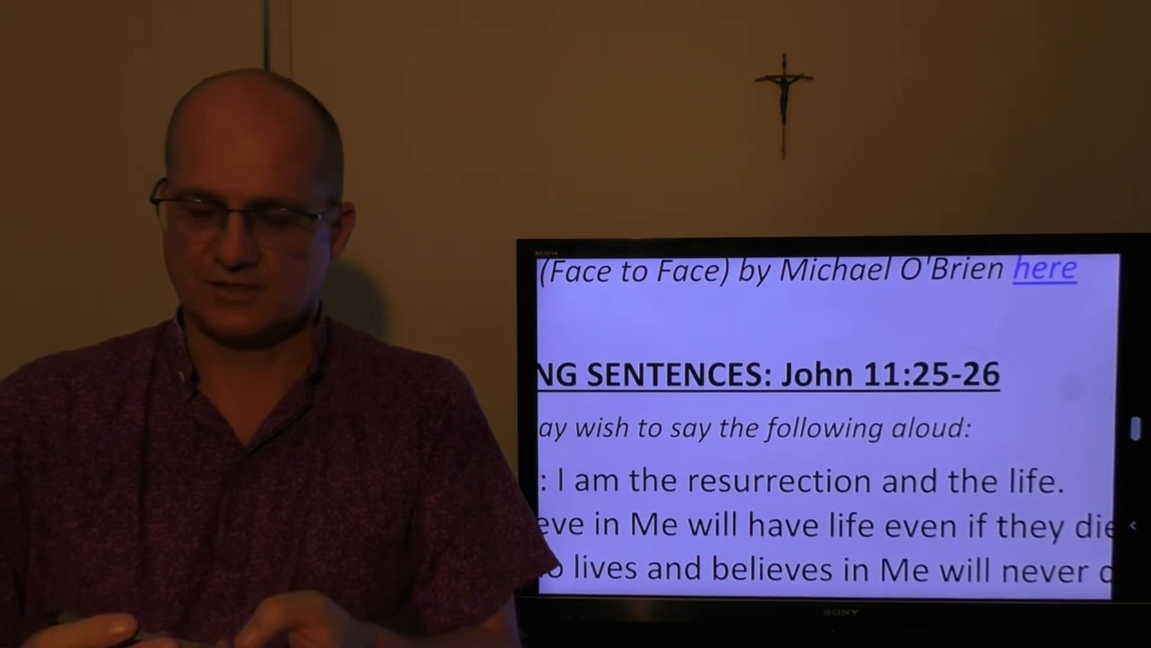
scroll("down", 3)
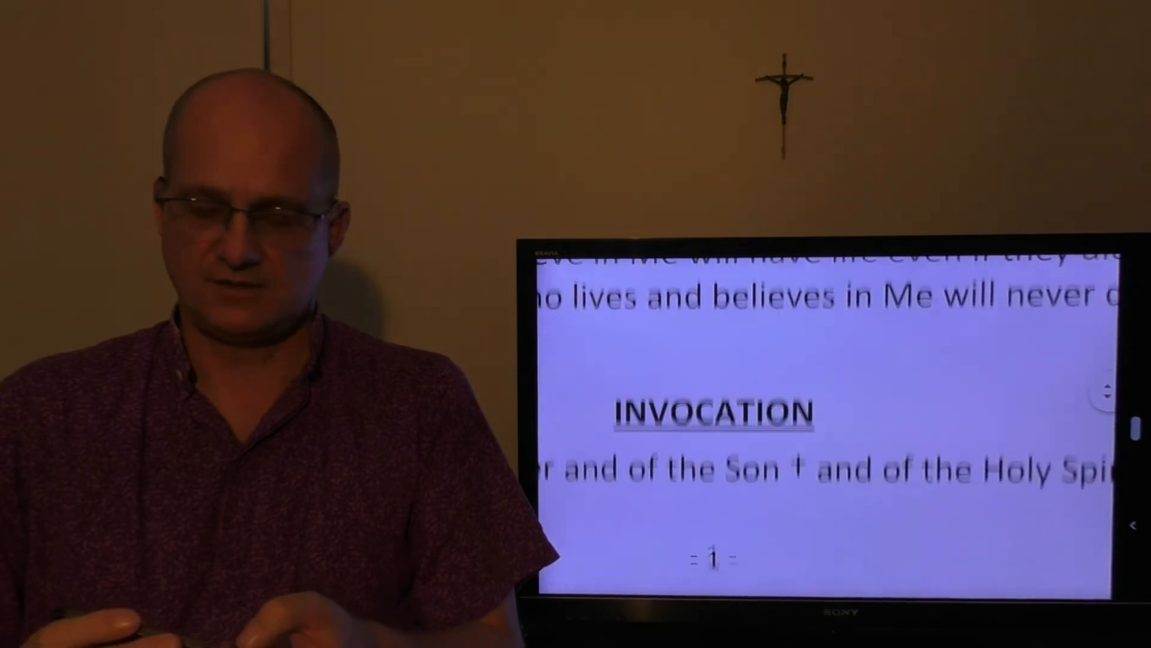